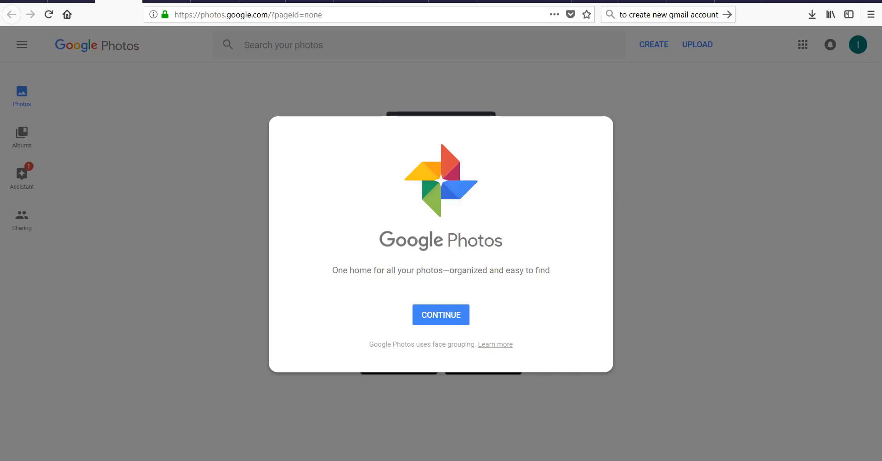
mouse_move(761, 387)
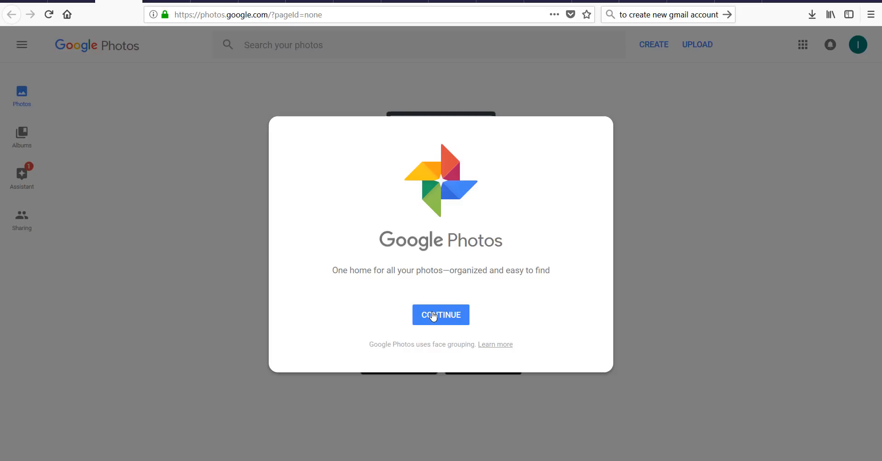
- Dismiss the Google Photos welcome dialog with CONTINUE
click(441, 315)
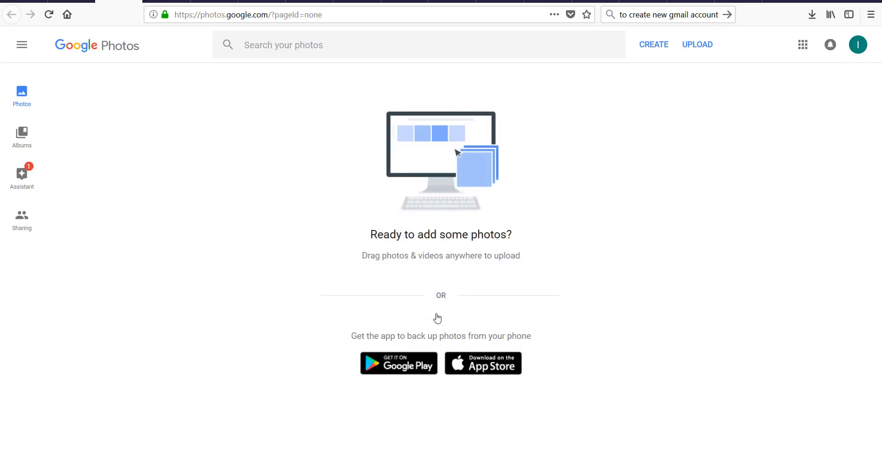
mouse_move(145, 103)
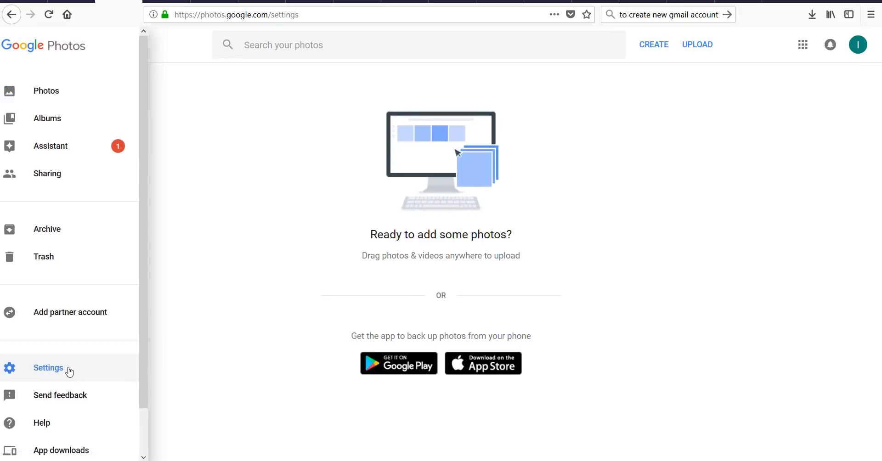
- In Settings, change upload size from Original to High quality (free unlimited storage)
click(48, 368)
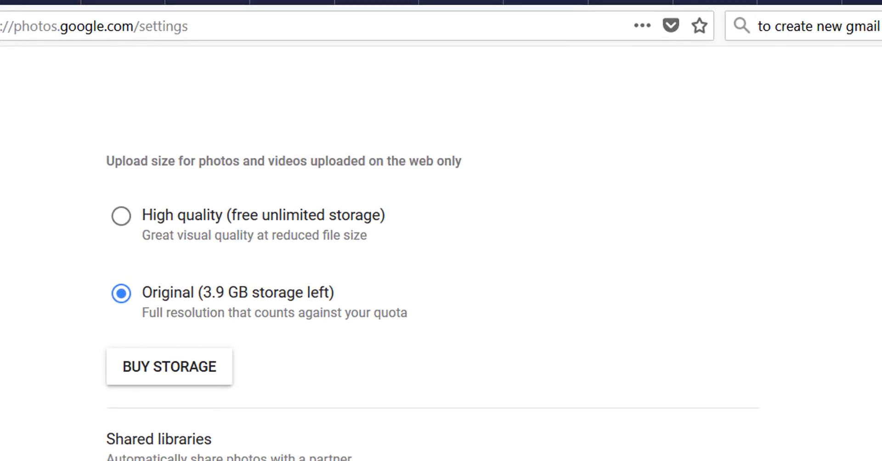
mouse_move(190, 297)
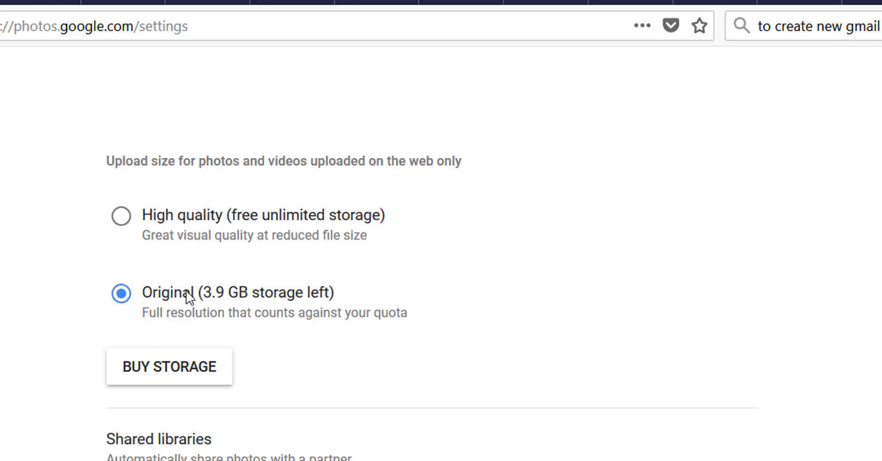
mouse_move(338, 301)
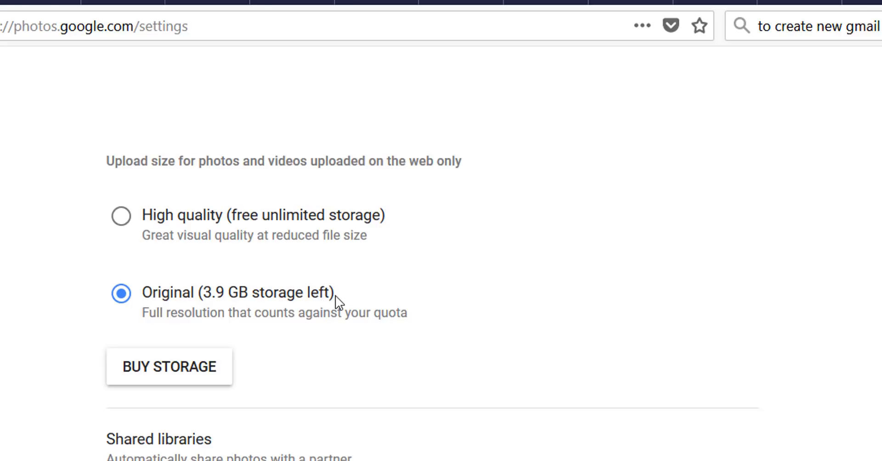
double_click(235, 292)
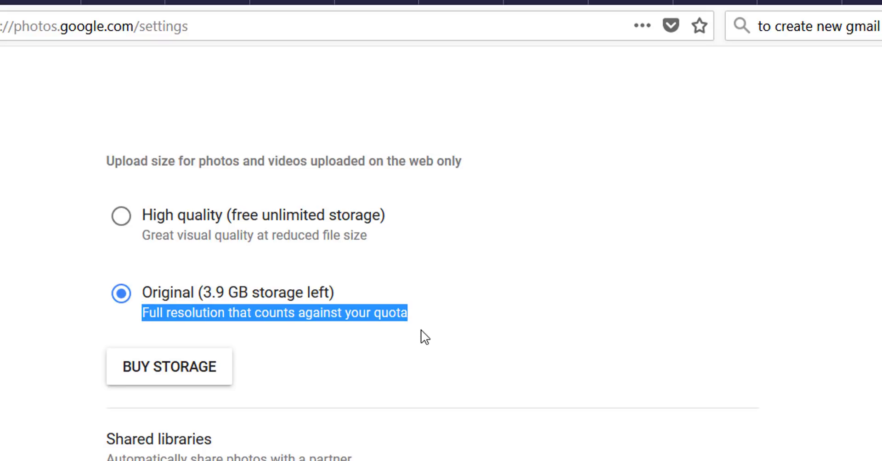
mouse_move(135, 286)
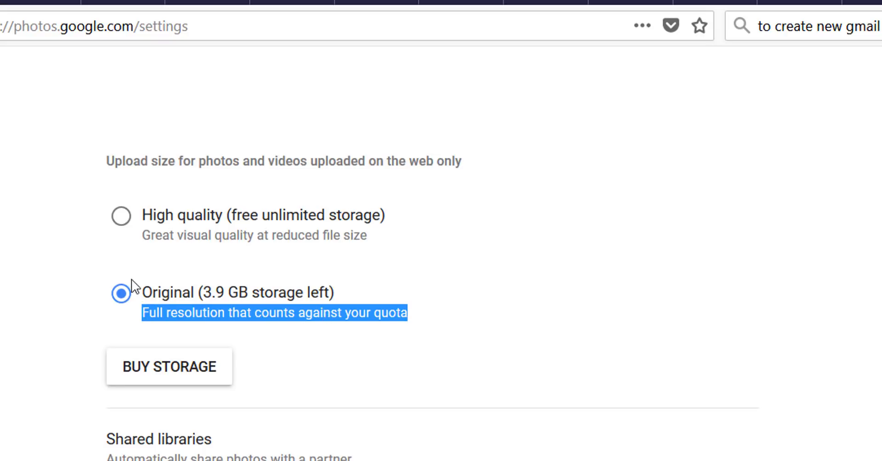
mouse_move(121, 222)
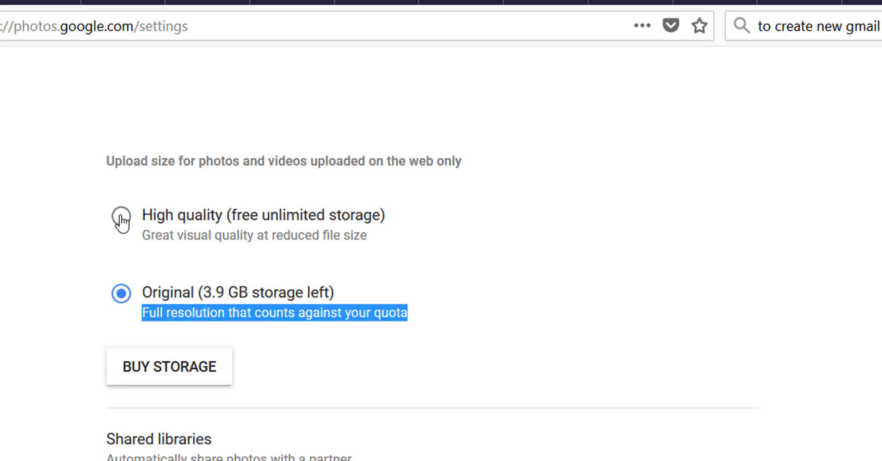
double_click(263, 215)
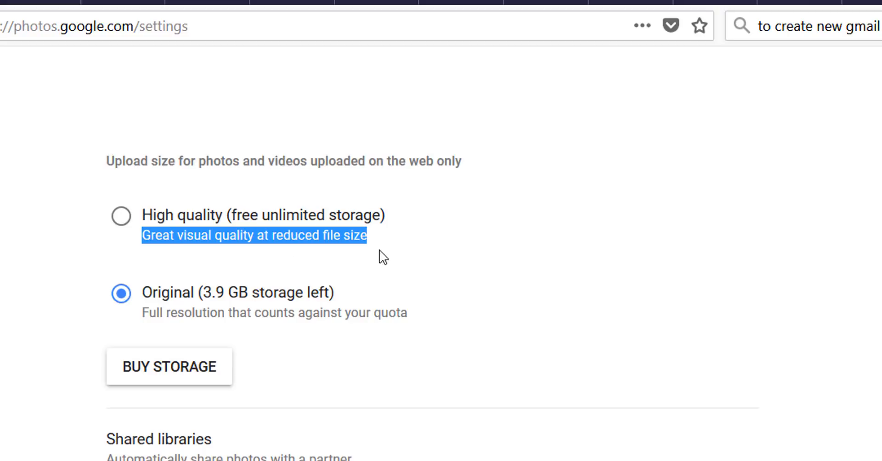
mouse_move(204, 248)
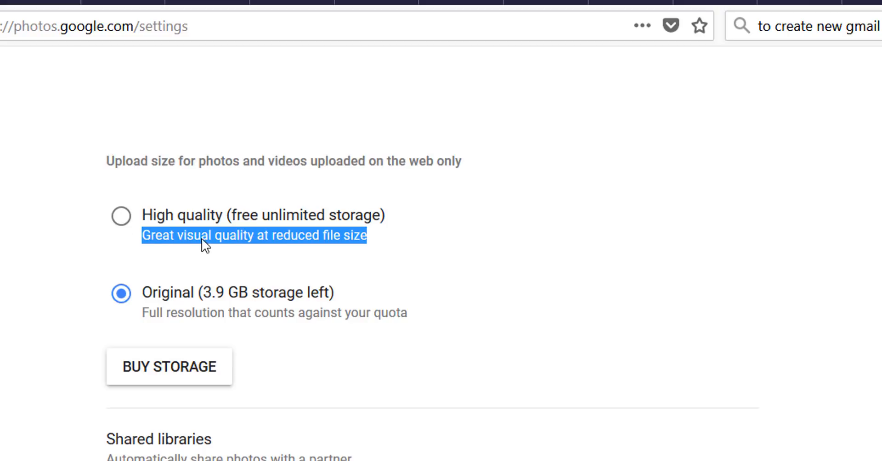
mouse_move(204, 246)
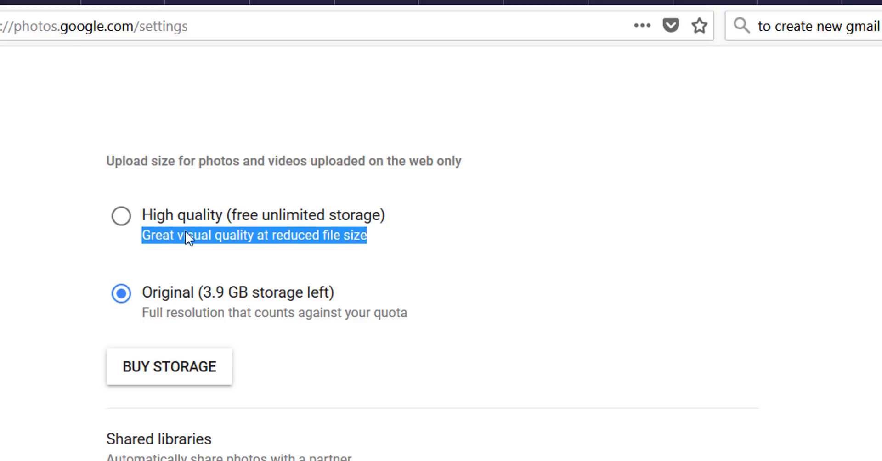
click(119, 216)
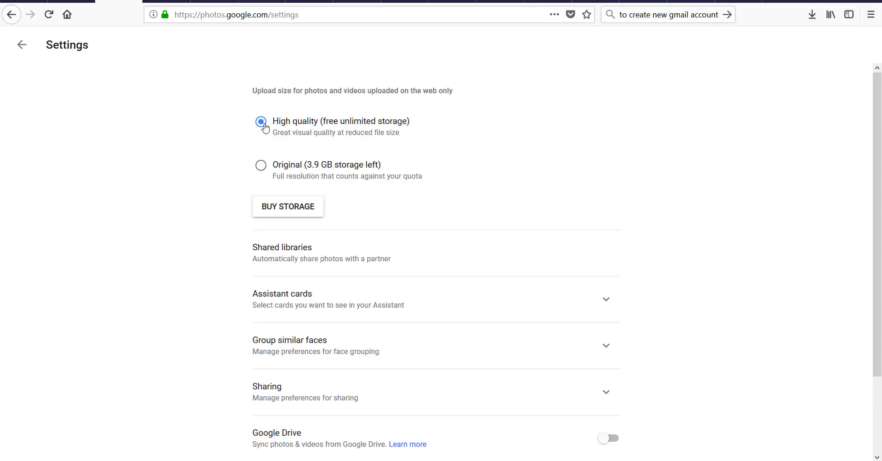
mouse_move(22, 45)
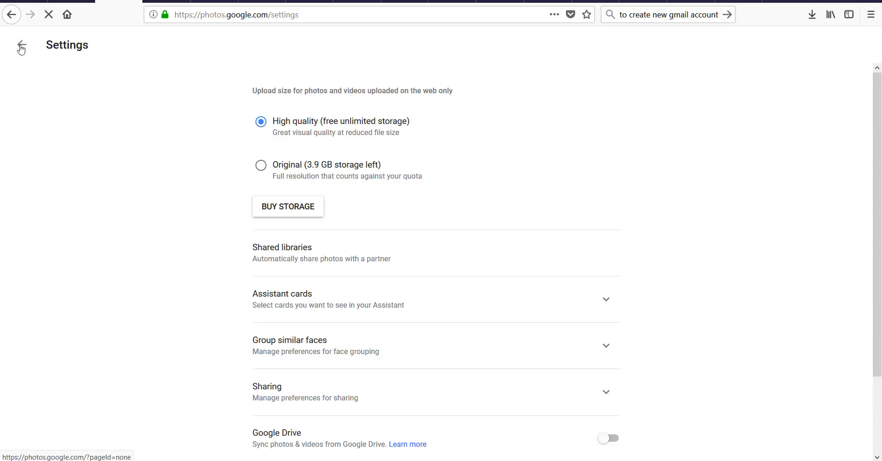
- Start an upload and select all photos in the desktop Photos folder
click(20, 46)
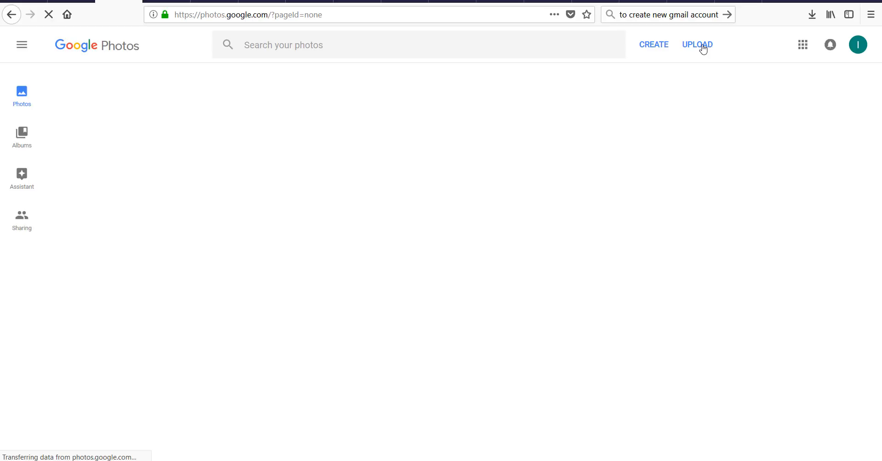
click(697, 44)
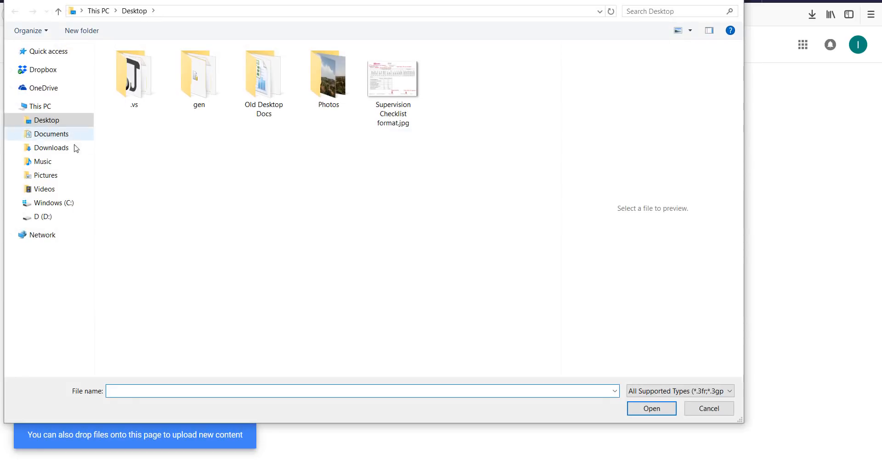
click(328, 76)
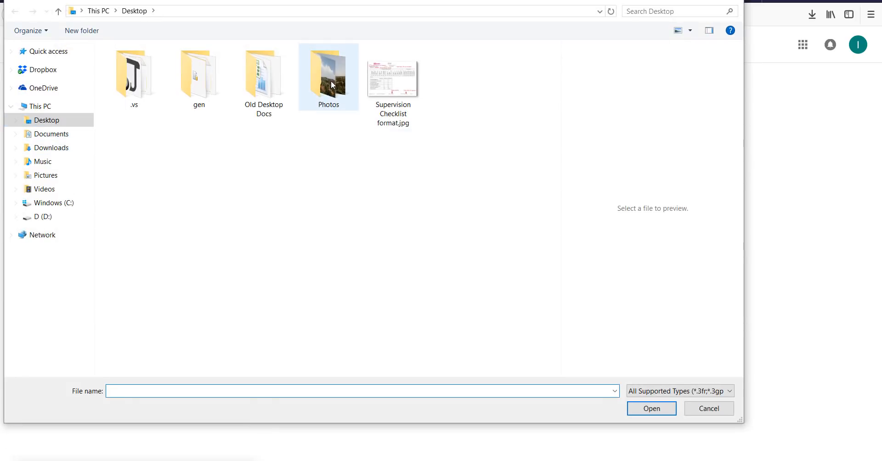
double_click(328, 73)
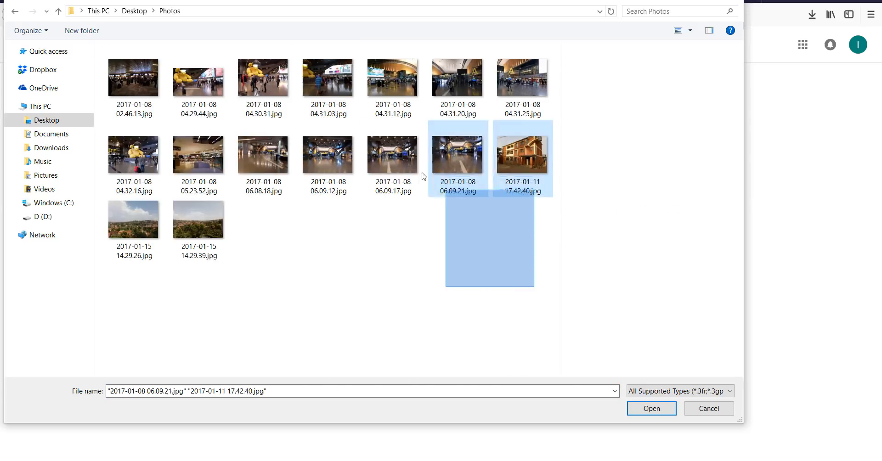
key(ctrl+a)
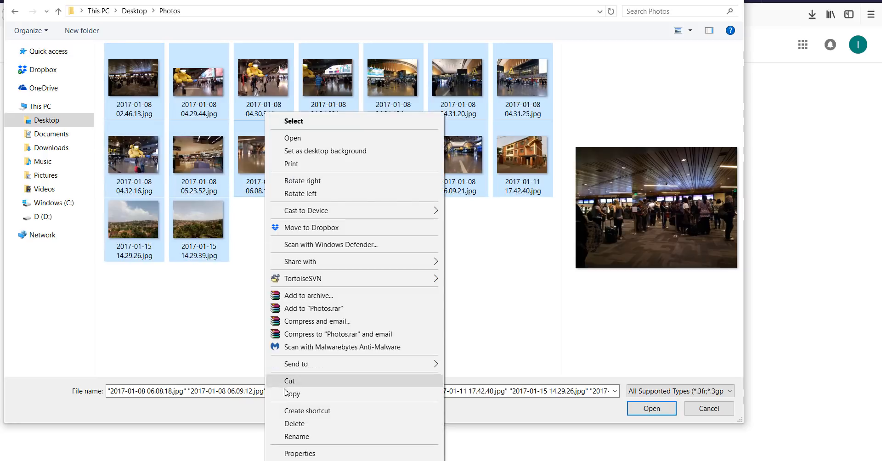
mouse_move(300, 453)
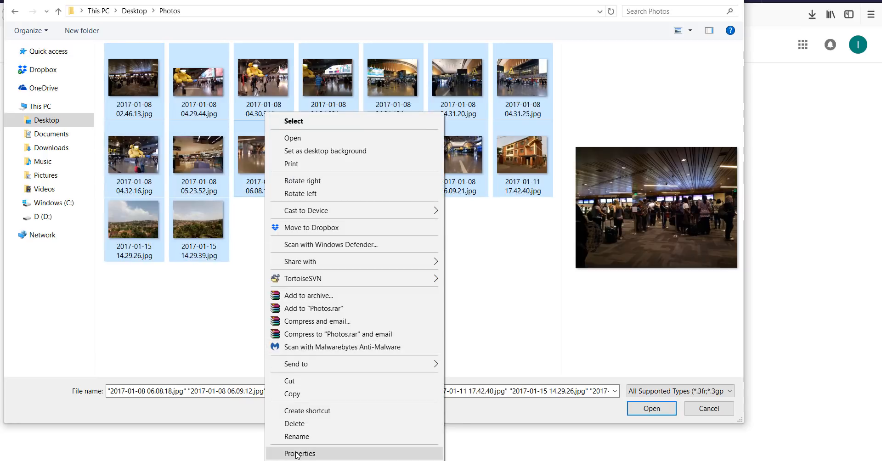
- Confirm the 16 selected photos total 104 MB, close the summary and confirm
click(300, 453)
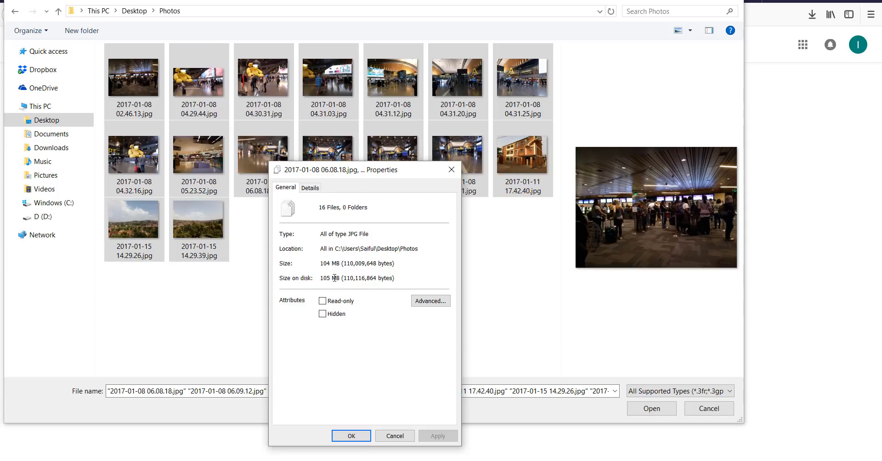
mouse_move(398, 264)
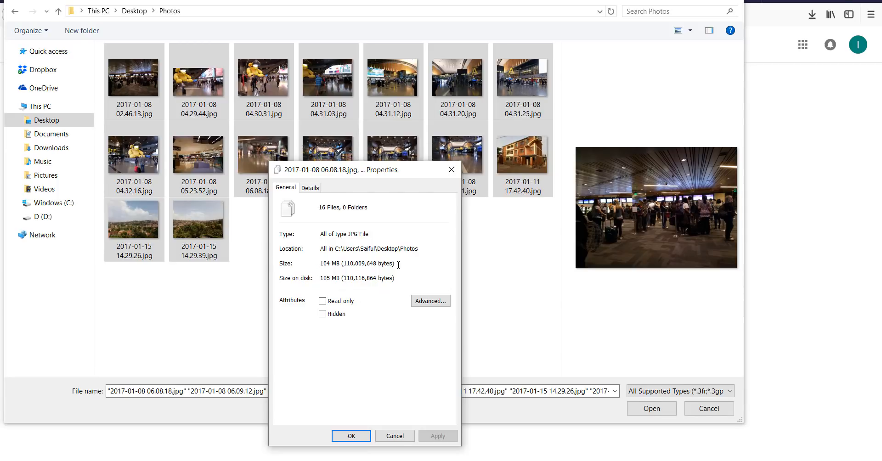
double_click(356, 264)
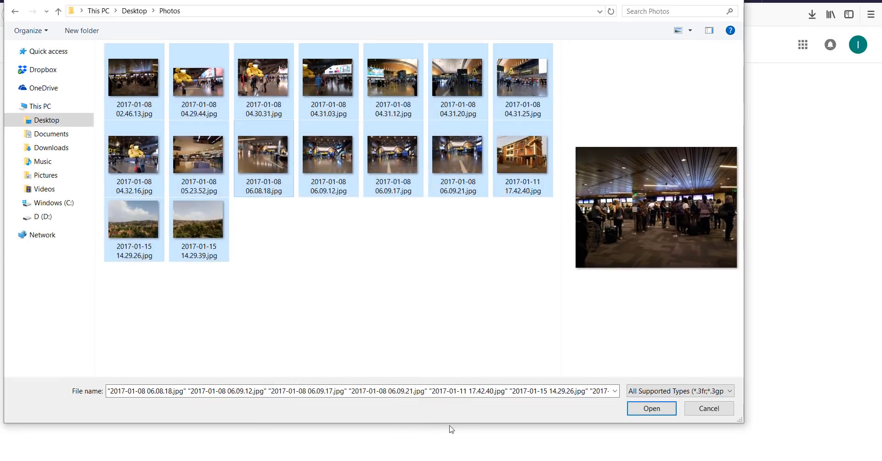
click(651, 409)
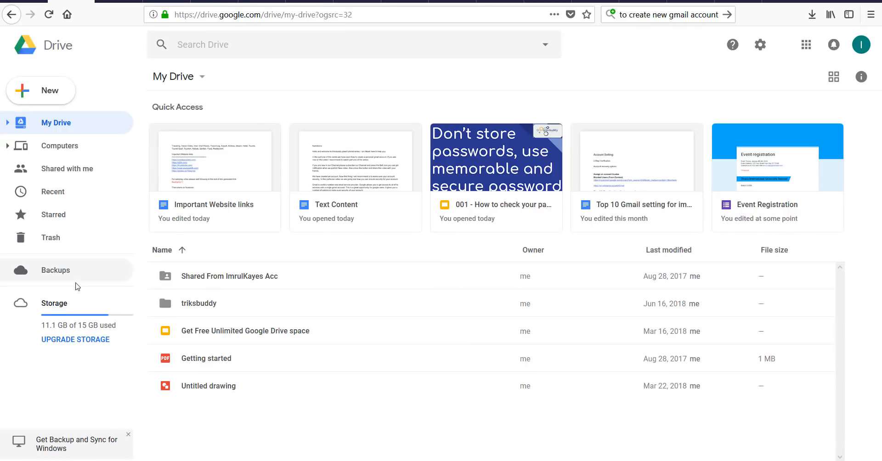
mouse_move(65, 329)
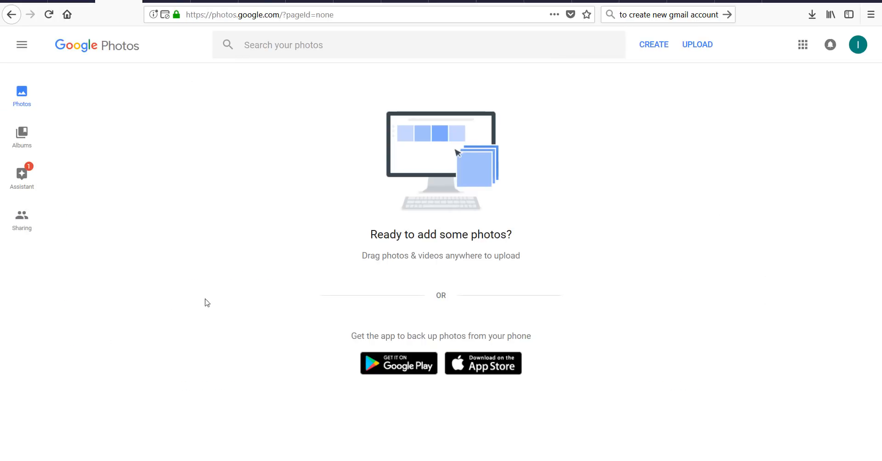
- Upload all 16 photos from the Photos folder and dismiss the desktop uploader tip
click(697, 44)
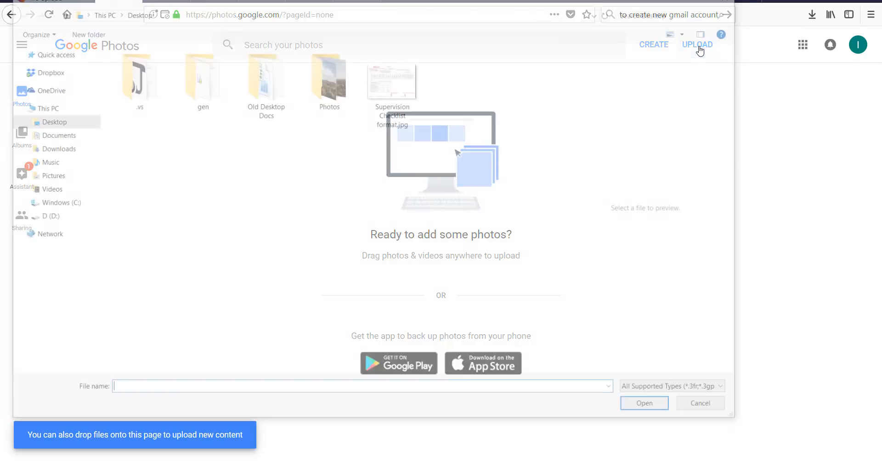
double_click(328, 79)
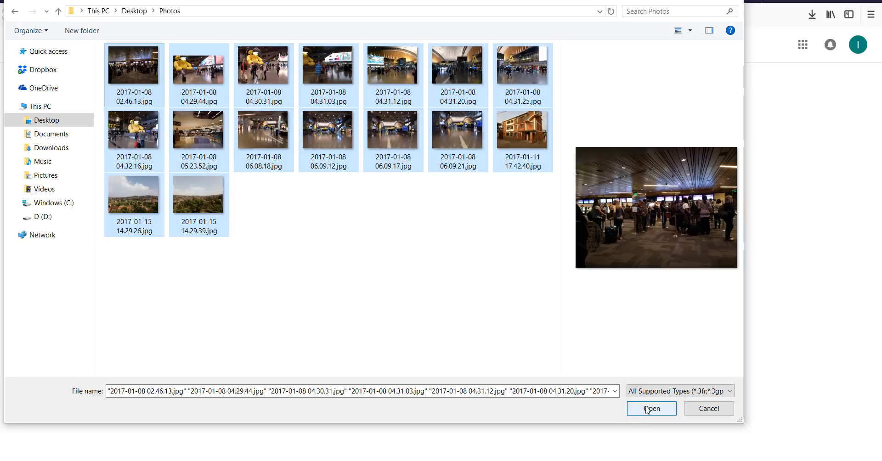
click(651, 408)
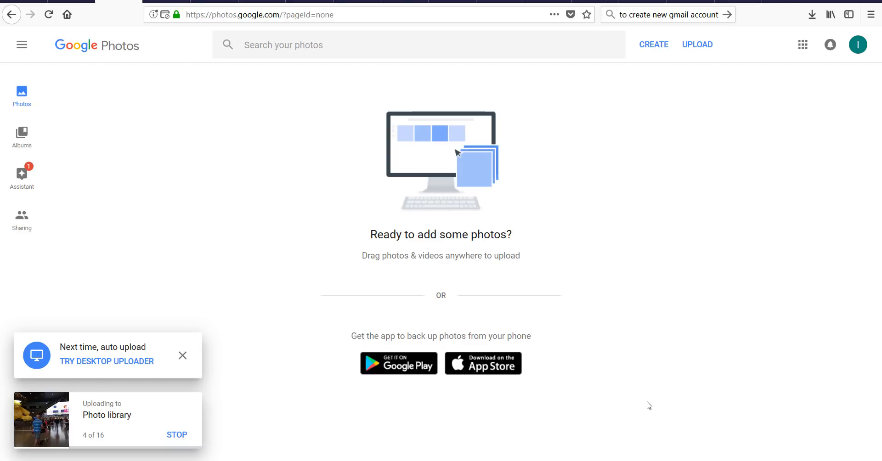
click(183, 355)
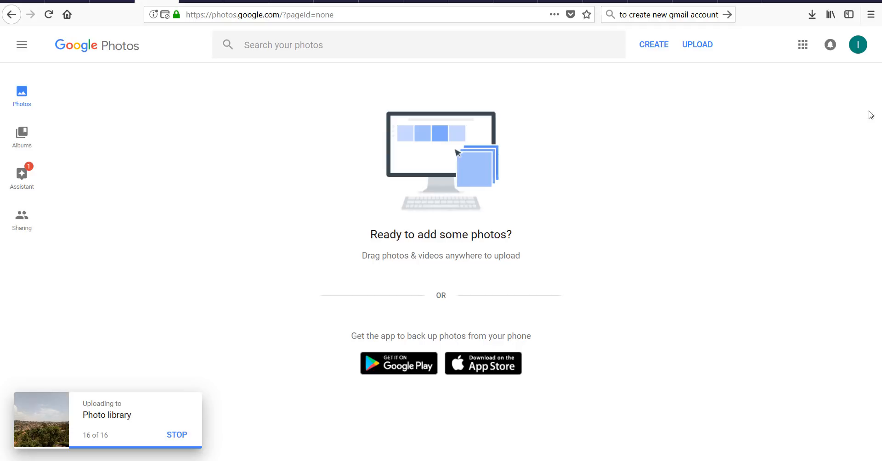
click(803, 45)
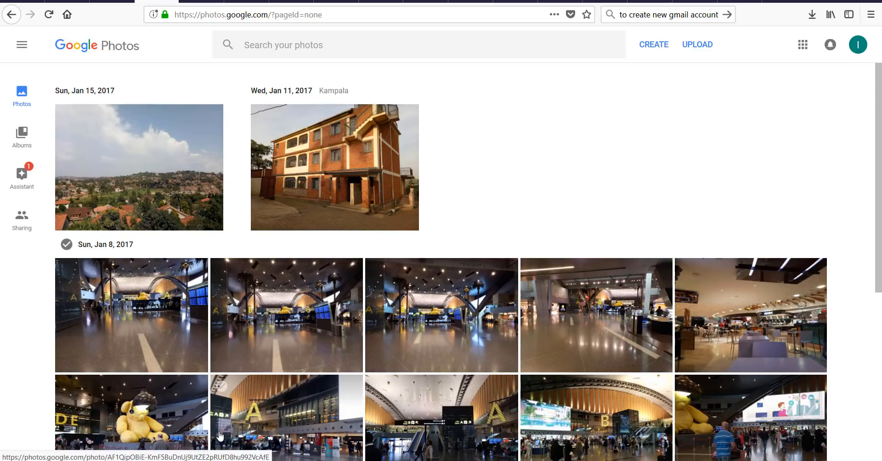
- Scroll through the uploaded photos, then switch to Google Drive from the apps grid
scroll(down, 3)
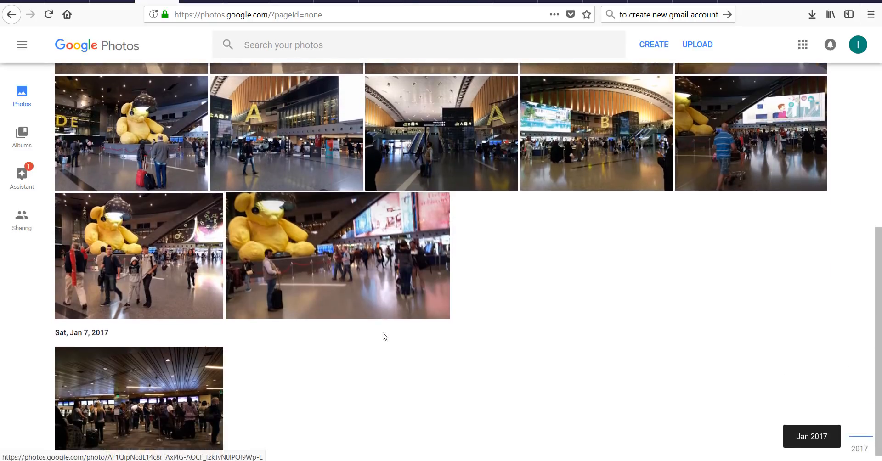
scroll(up, 3)
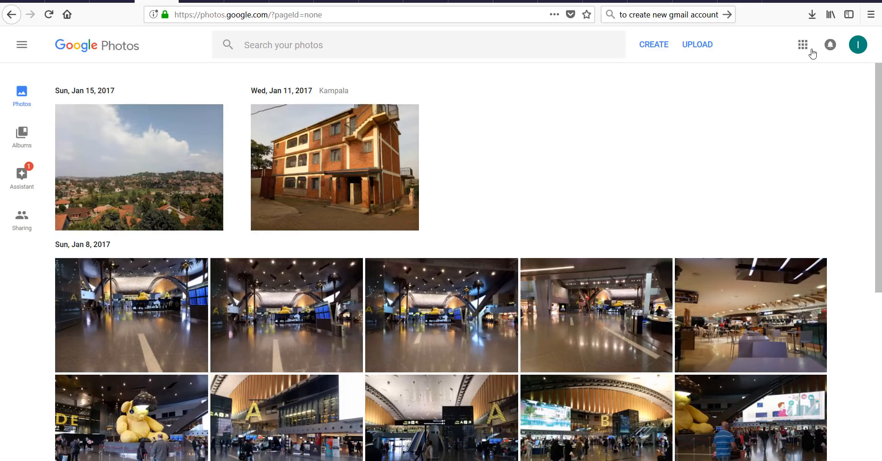
click(803, 45)
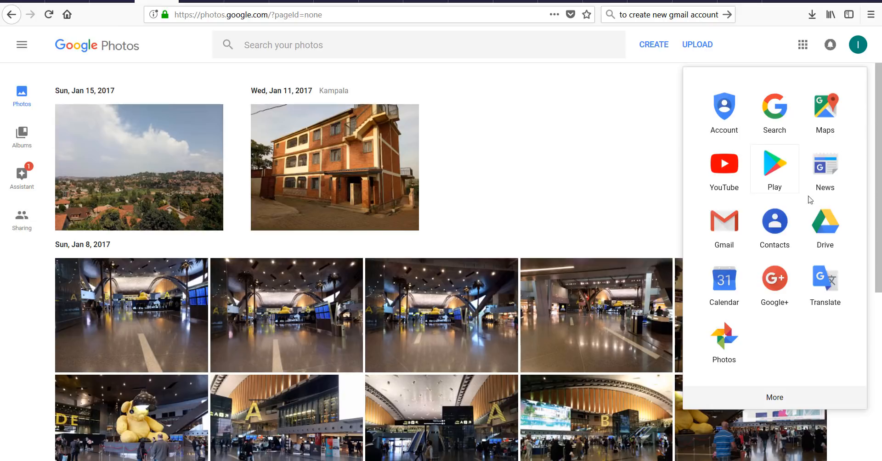
click(774, 164)
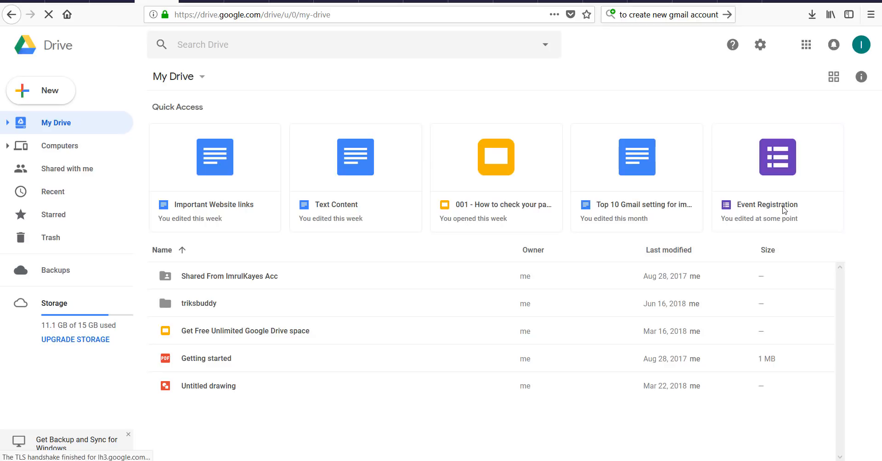
mouse_move(39, 332)
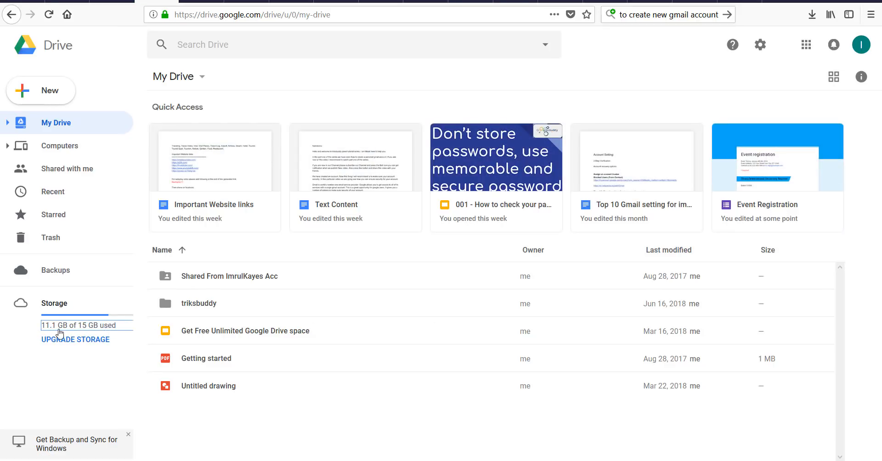
- Review Drive's storage breakdown (11.1 GB of 15 GB), then return to Google Photos
click(54, 303)
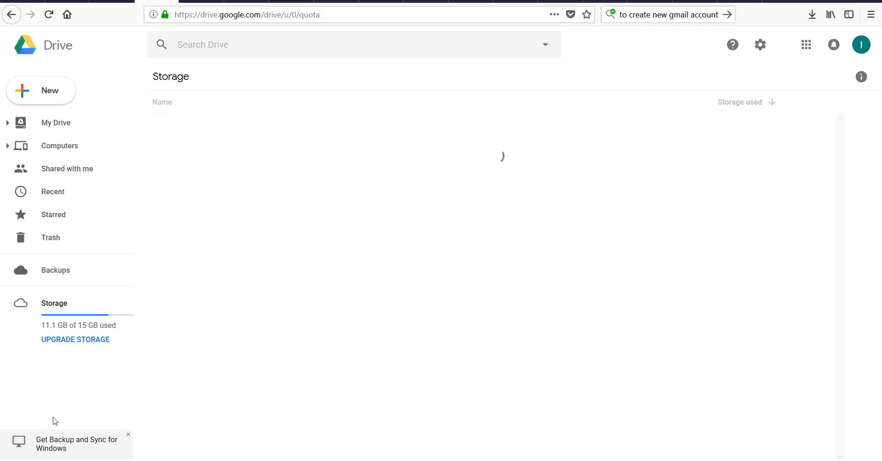
mouse_move(85, 418)
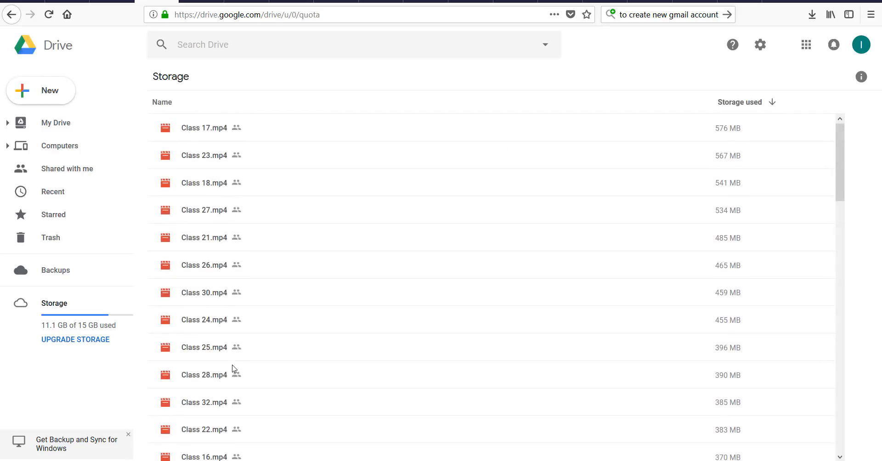
scroll(down, 3)
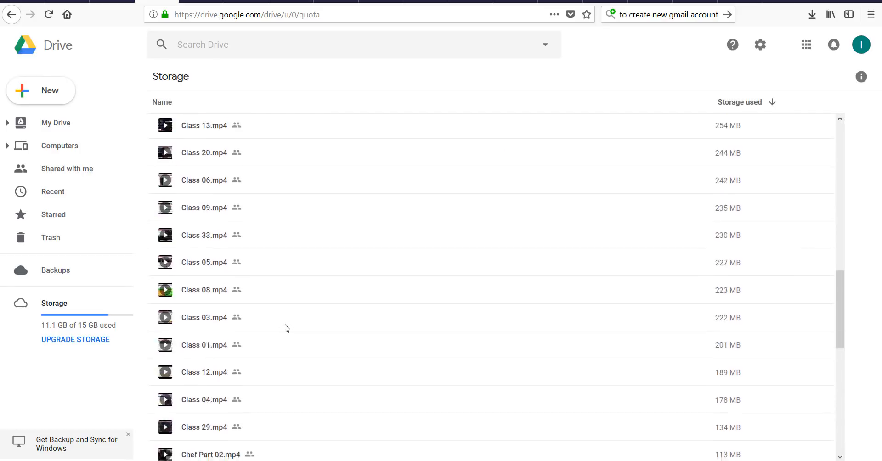
scroll(down, 3)
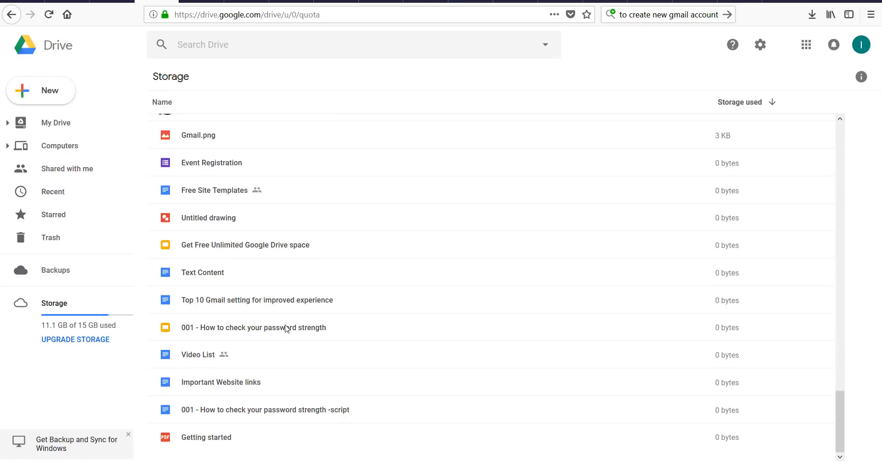
click(805, 45)
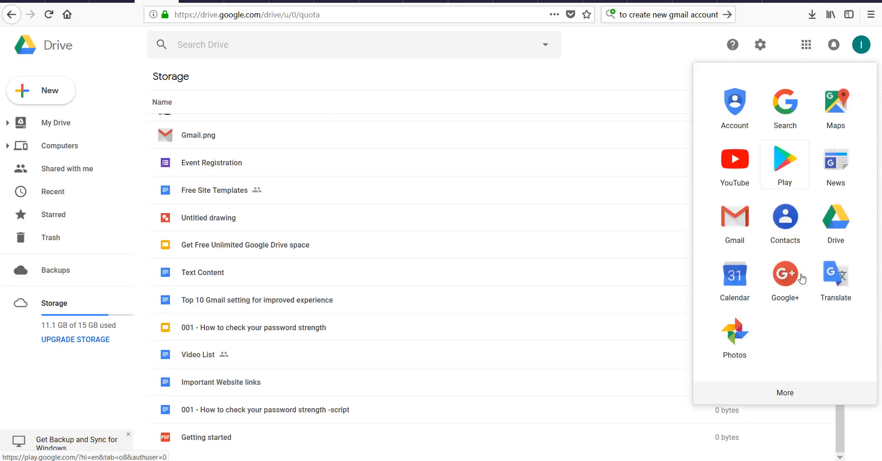
click(735, 331)
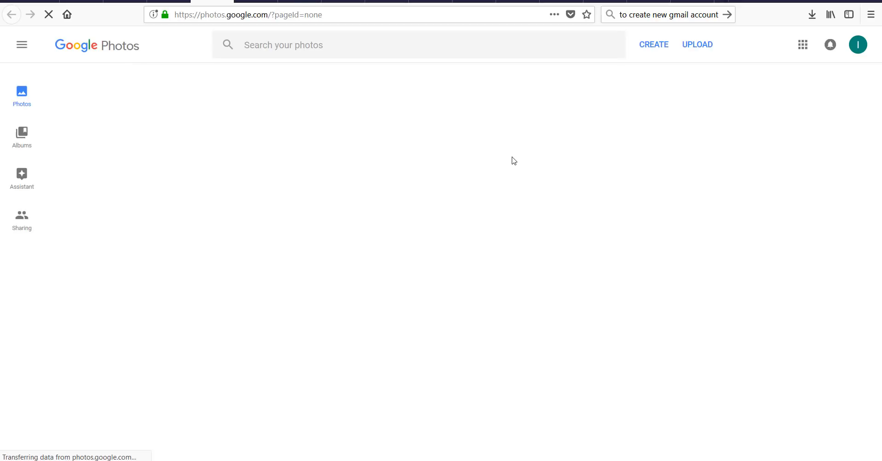